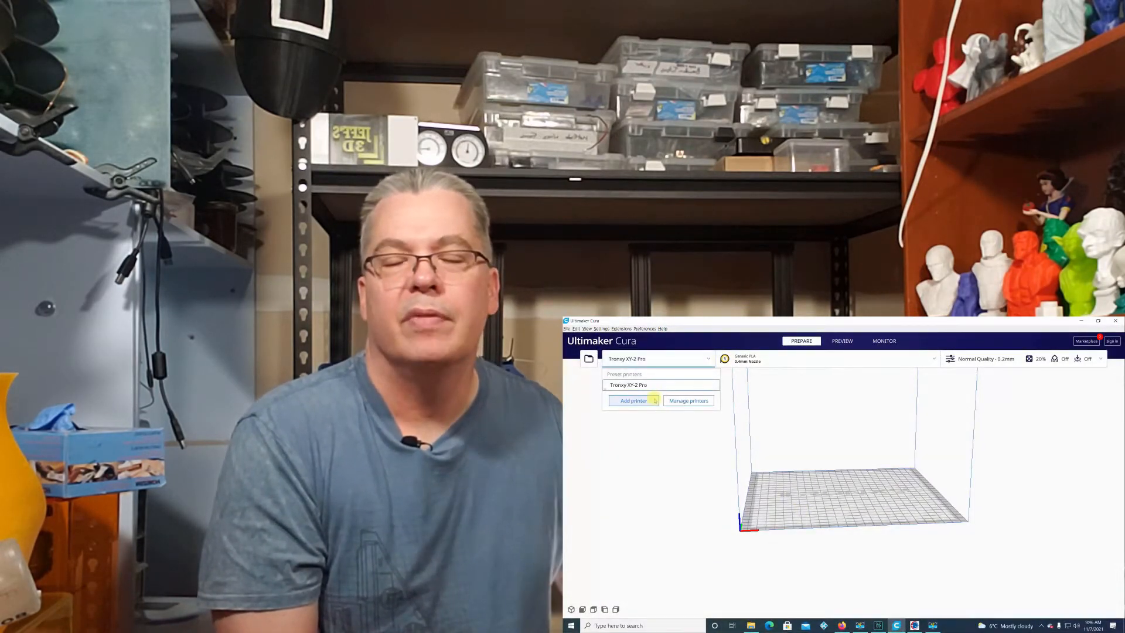
- Start adding a new non-networked printer from the printer selector
click(632, 401)
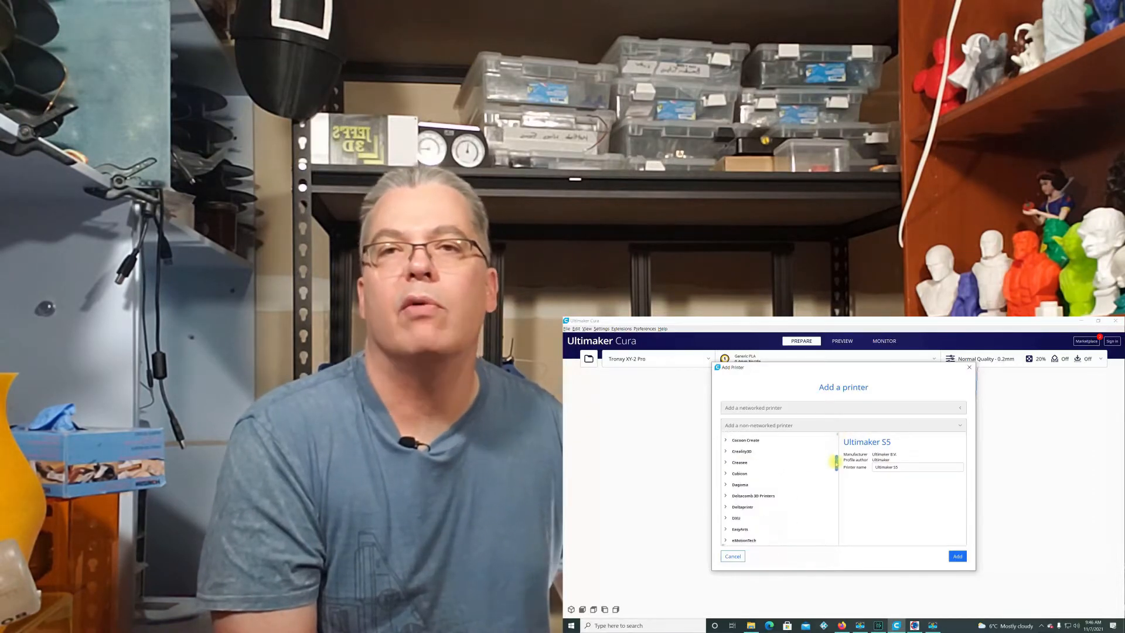
- Scroll the manufacturer list down until Tronxy comes into view
scroll(down, 3)
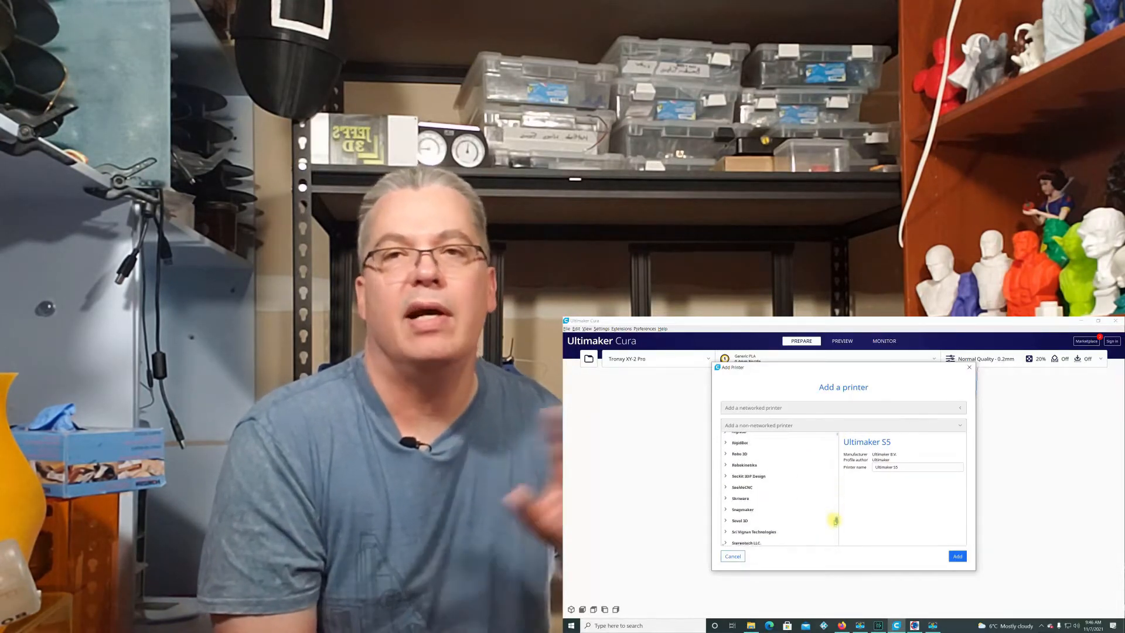
scroll(down, 3)
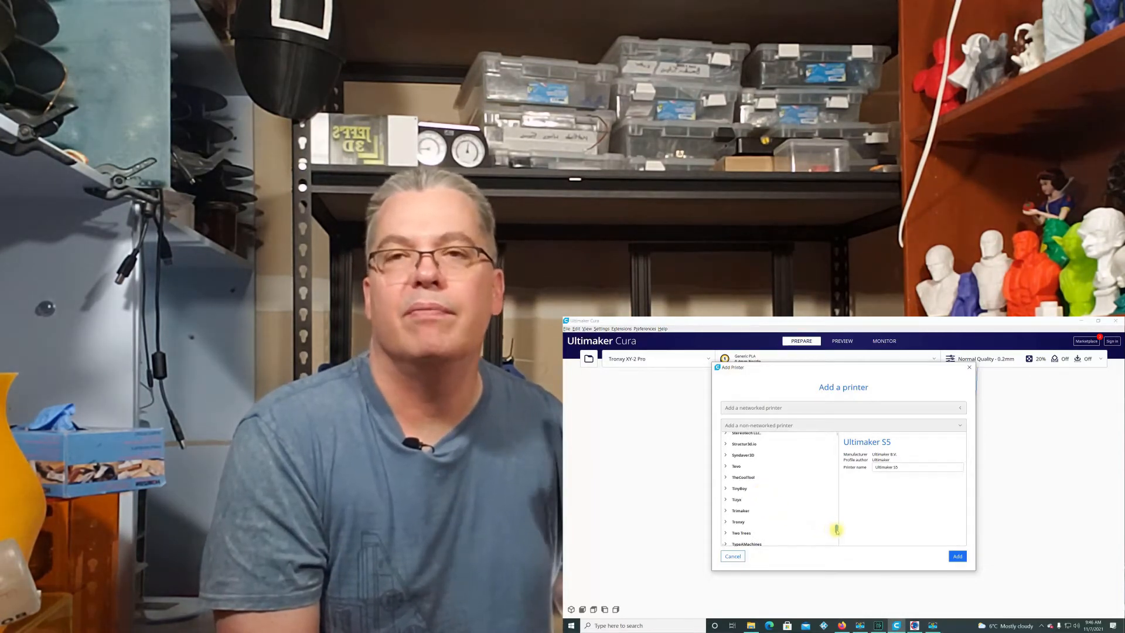
scroll(down, 3)
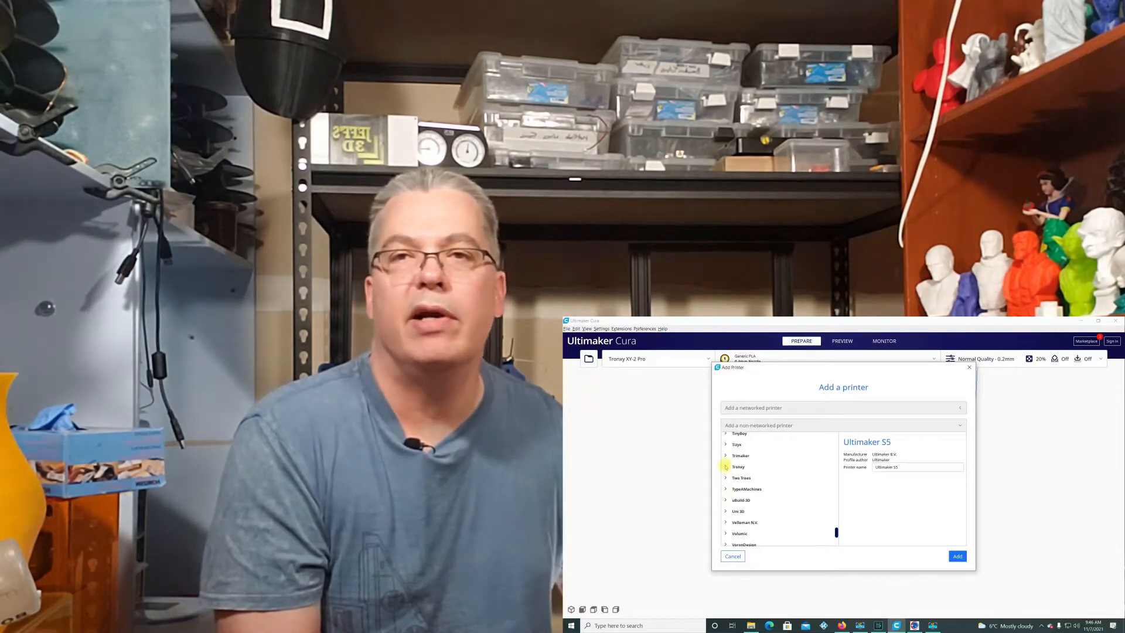
- Add the Tronxy XY-2 Pro printer, making it the active machine
click(727, 466)
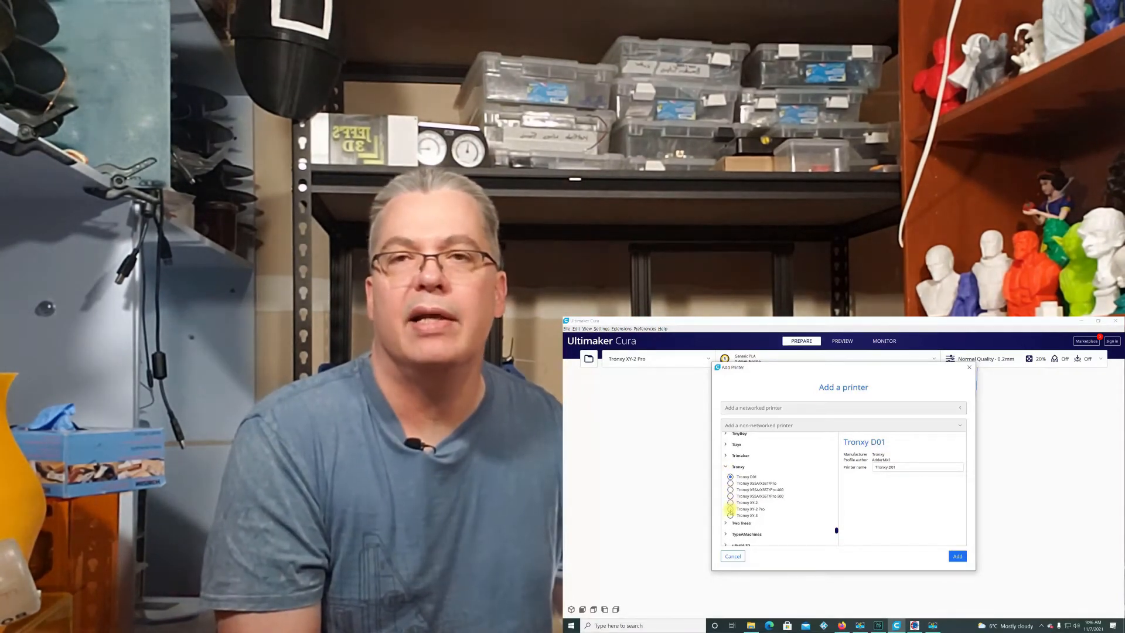
click(730, 509)
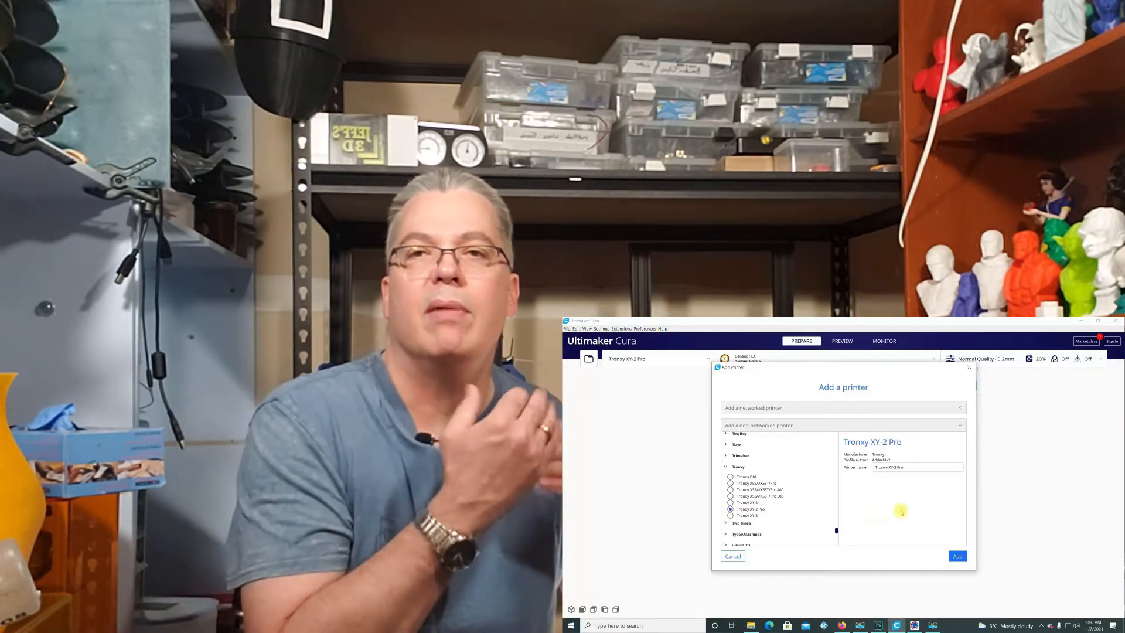
click(917, 466)
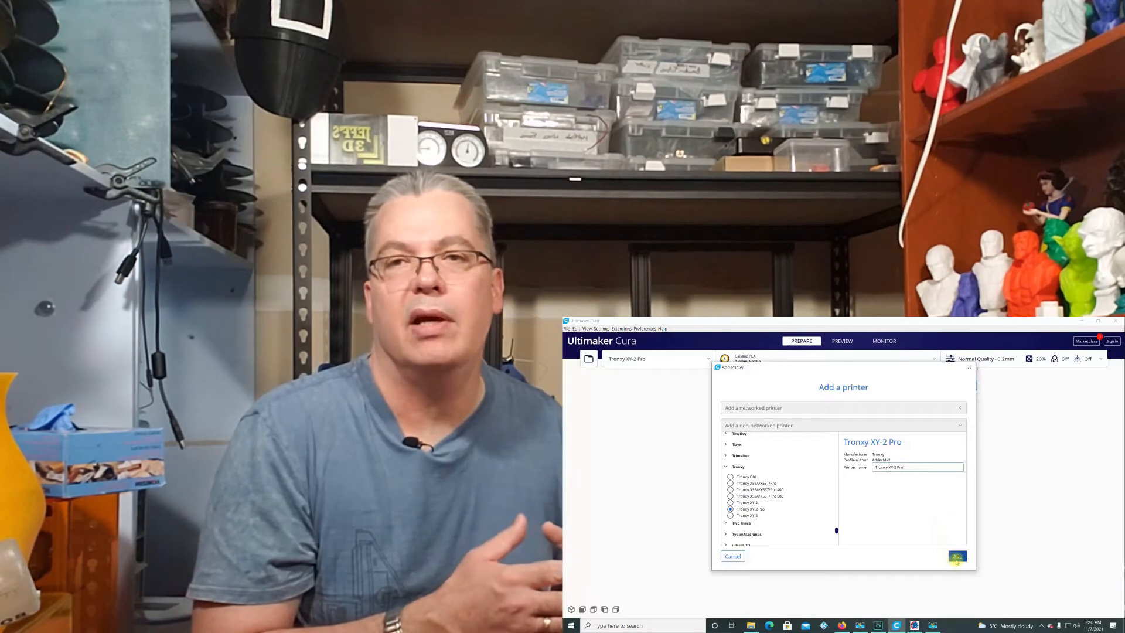
click(958, 556)
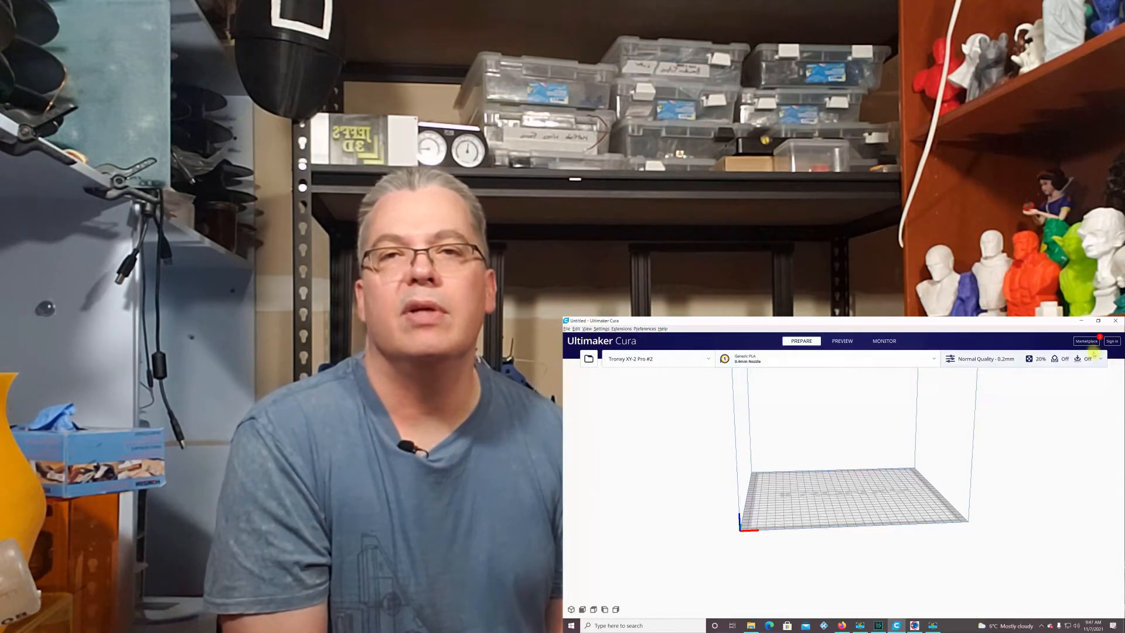
- Show the Marketplace's list of installed plugins
click(1085, 358)
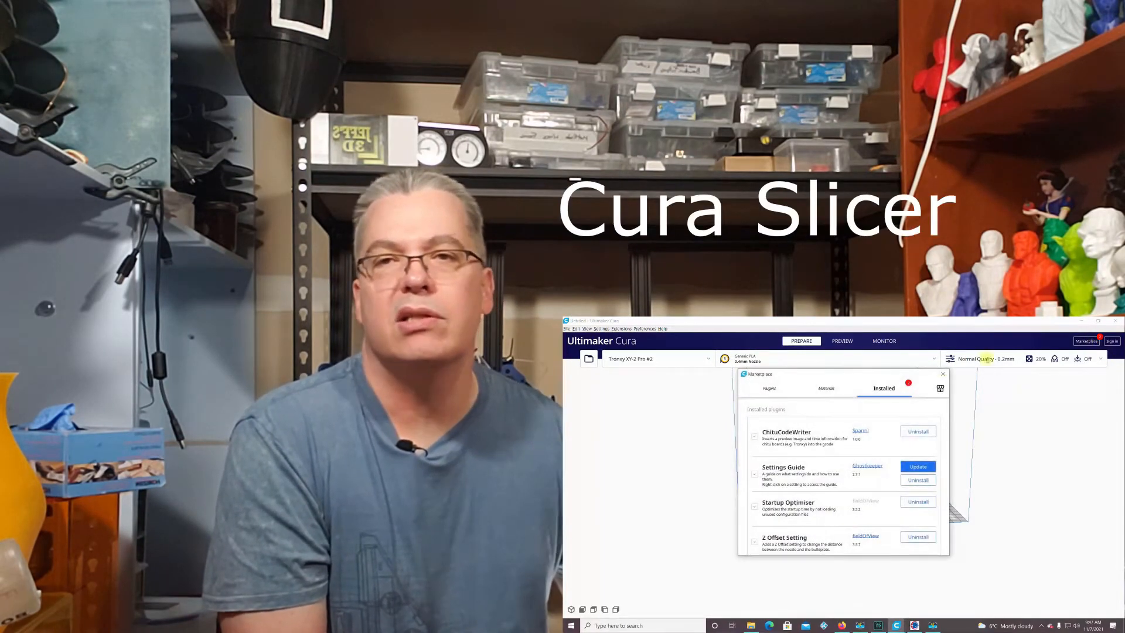